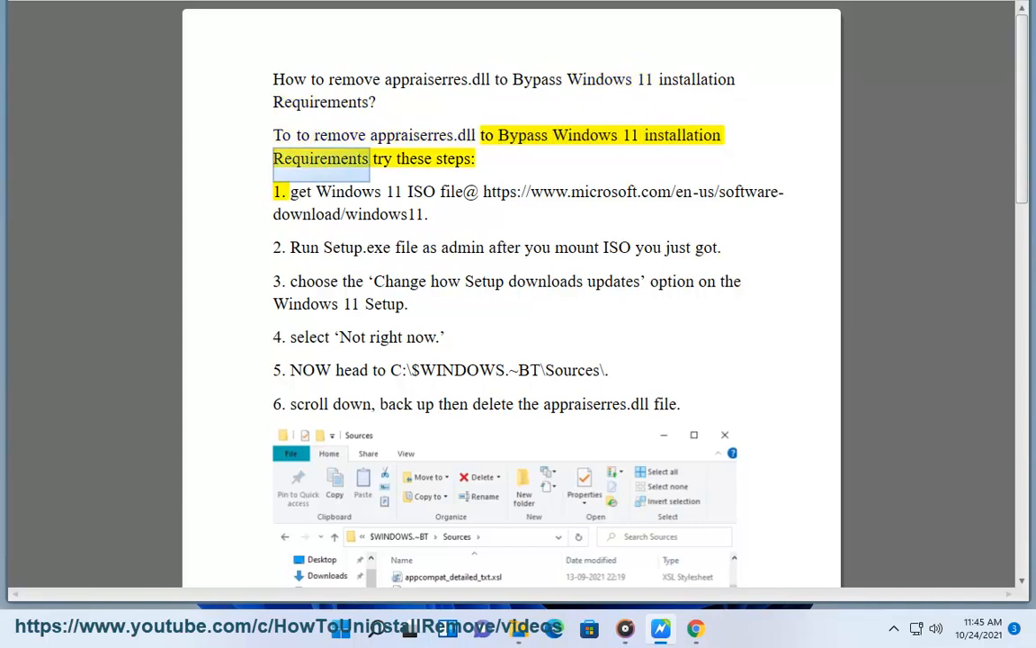
Step: Follow the microsoft.com Windows 11 software-download link from step 1 of the guide
{"action": "left_click", "coordinate": [349, 169]}
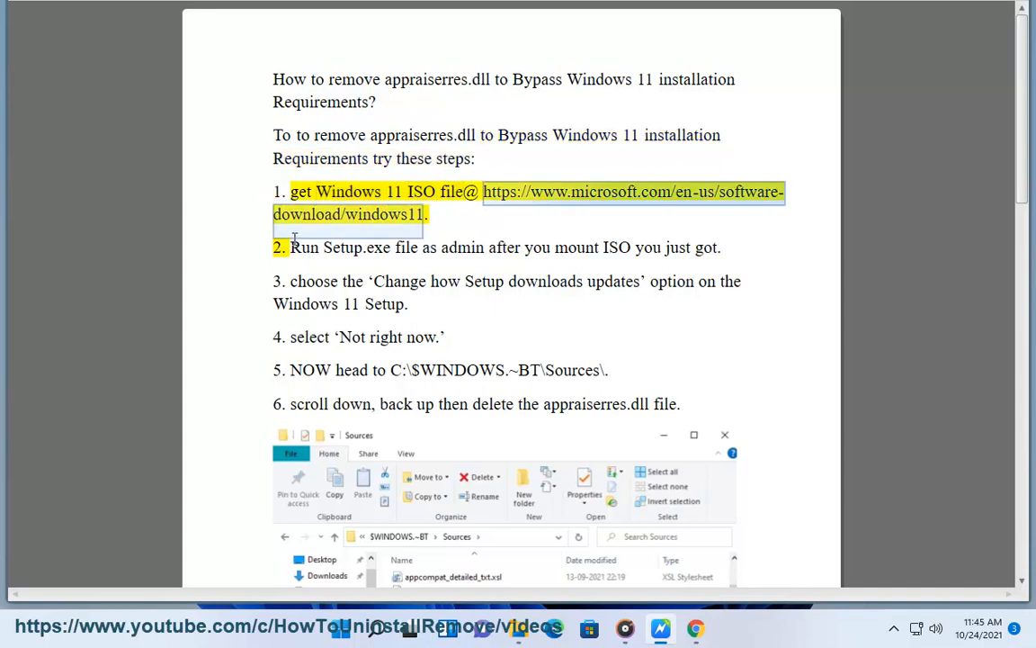
{"action": "mouse_move", "coordinate": [434, 299]}
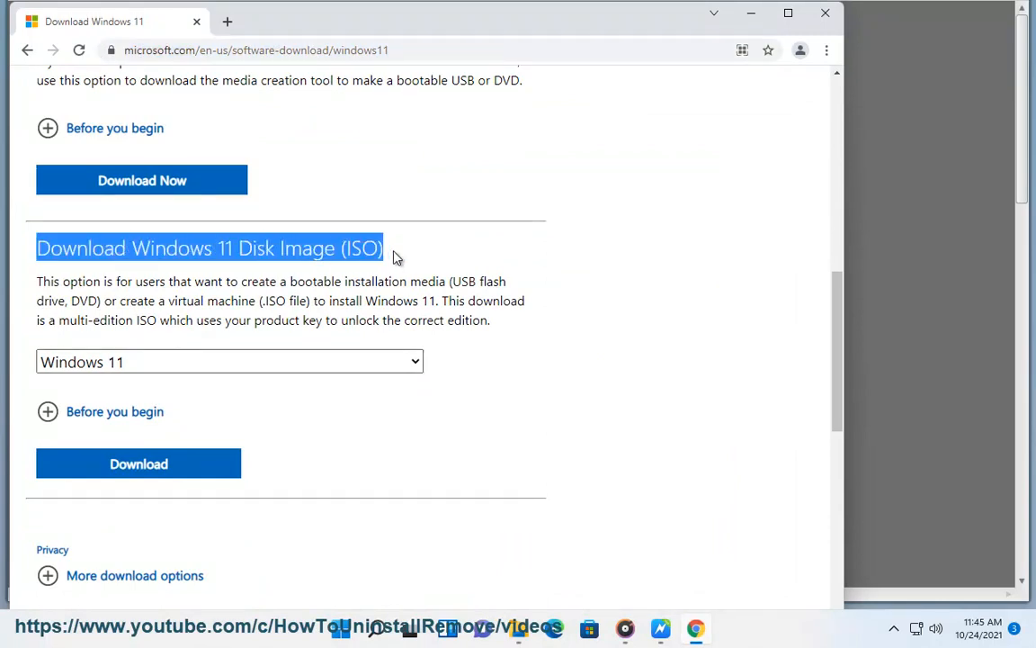
Step: Expand 'Before you begin' for the ISO download and highlight the 64-bit CPU requirement
{"action": "left_click", "coordinate": [229, 361]}
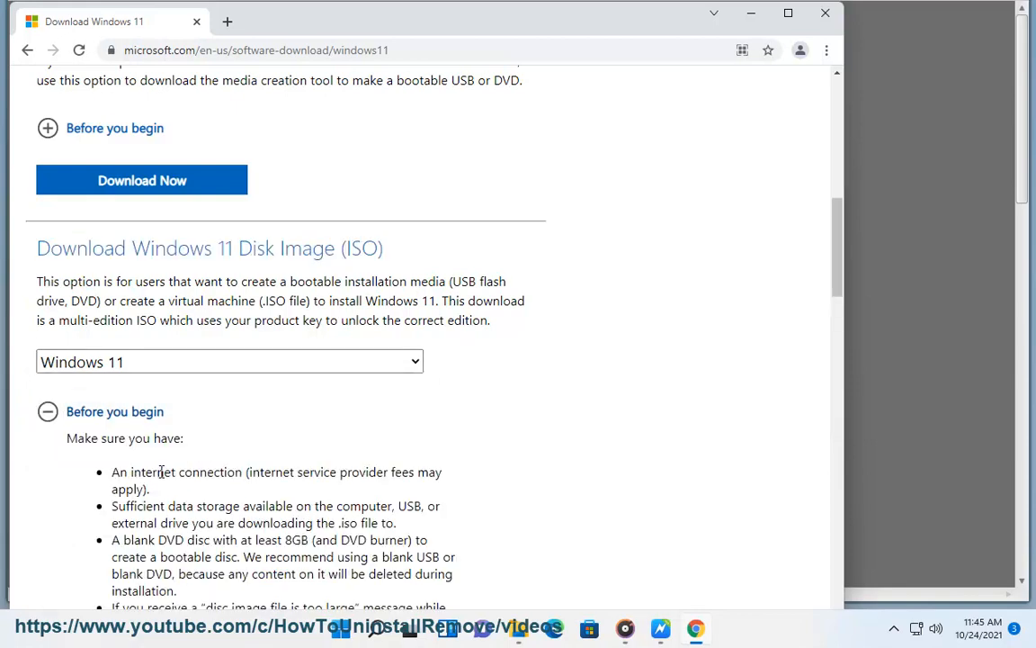
{"action": "scroll", "scroll_direction": "down", "scroll_amount": 3}
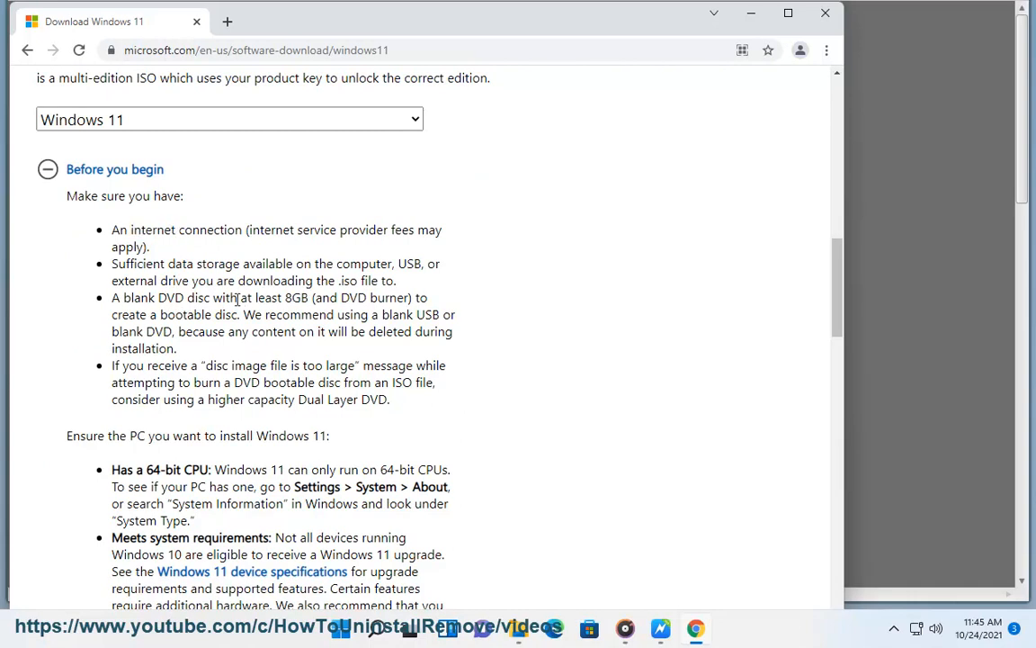
{"action": "double_click", "coordinate": [282, 298]}
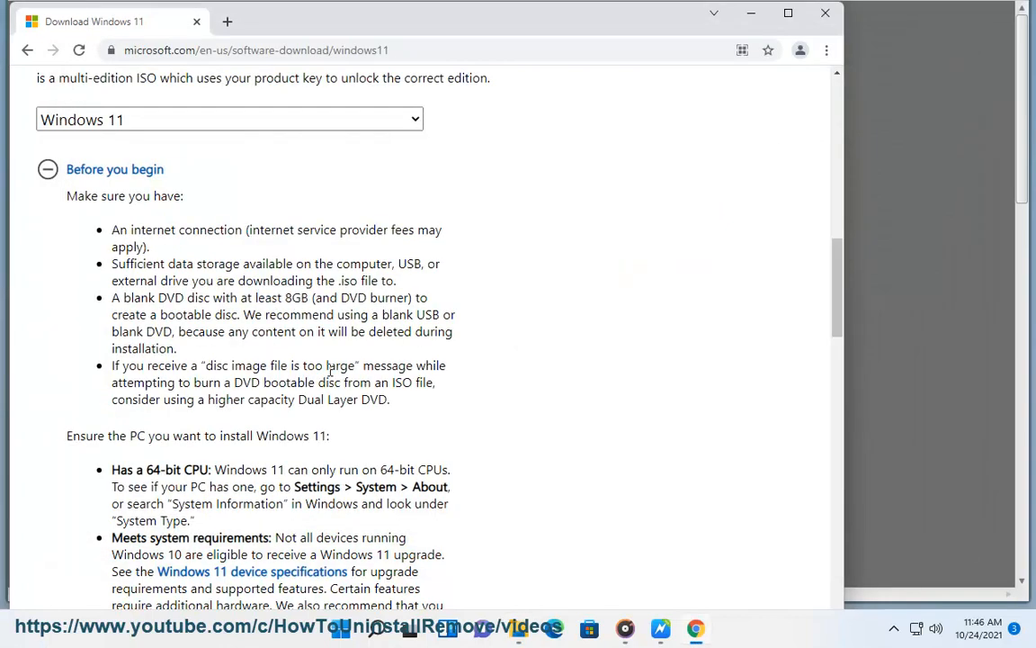
{"action": "double_click", "coordinate": [161, 469]}
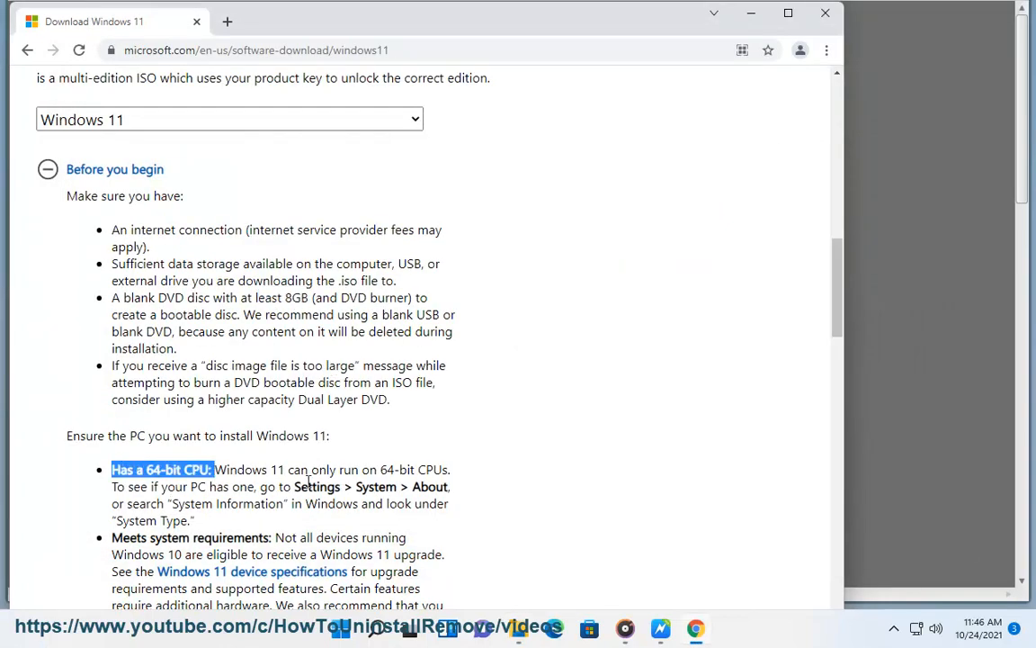
{"action": "type", "text": "a"}
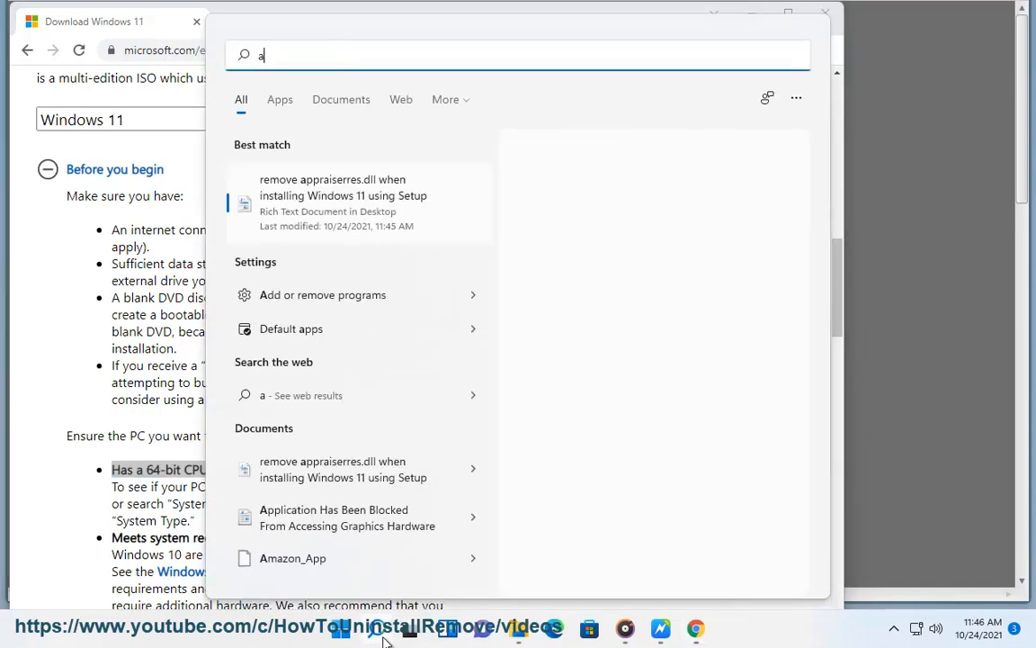
Step: Search 'about your PC' and confirm the System type shows a 64-bit operating system
{"action": "type", "text": "bout your PC"}
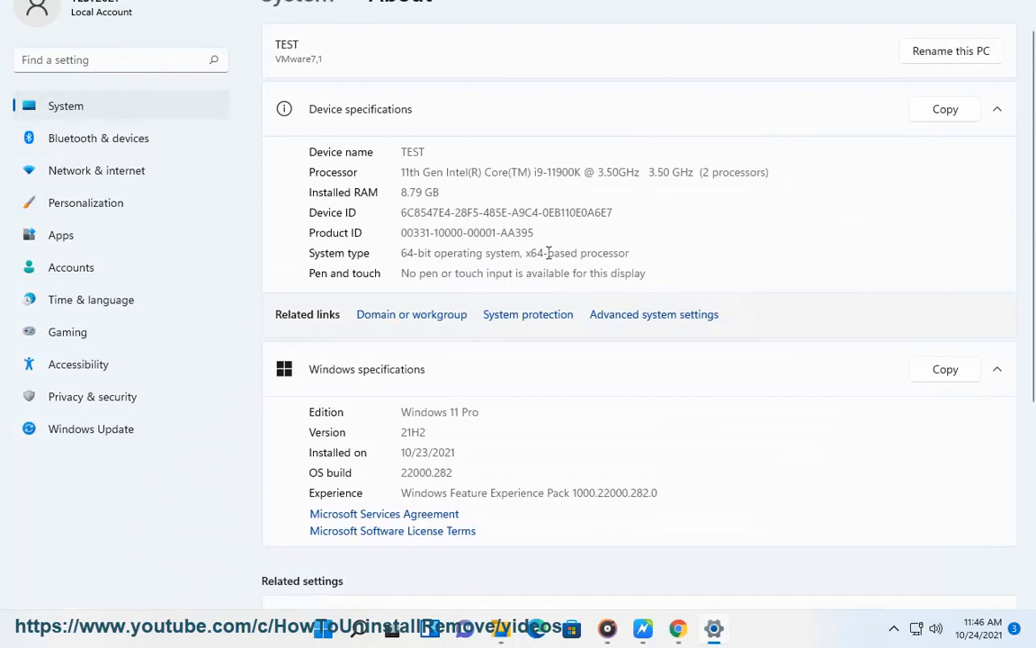
{"action": "double_click", "coordinate": [535, 253]}
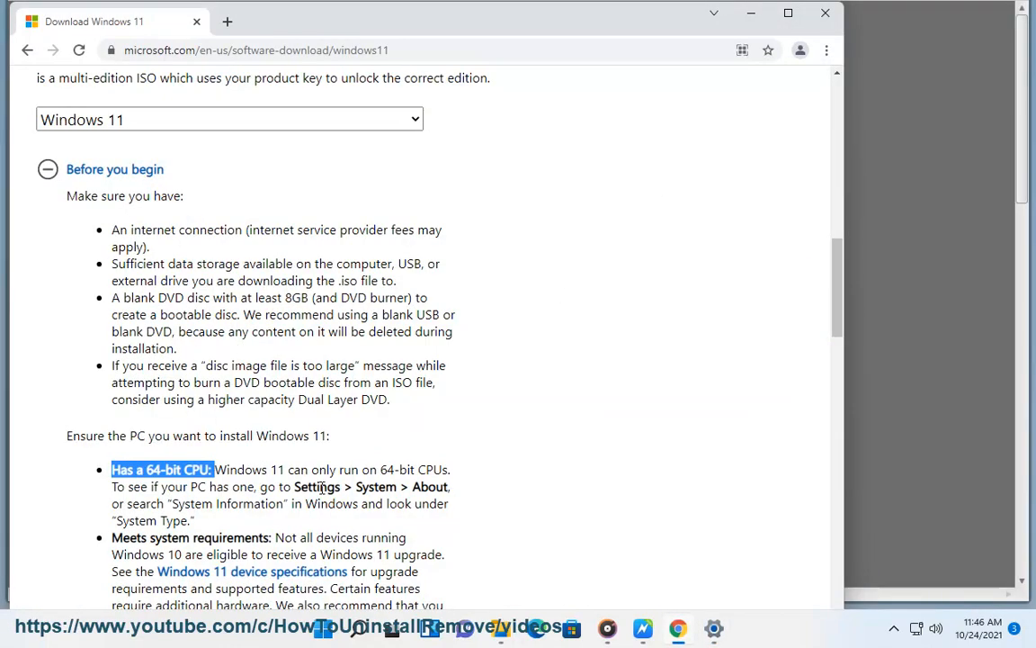
Step: Read down to the ISO installation instructions and highlight setup.exe in the mounting steps
{"action": "scroll", "scroll_direction": "down", "scroll_amount": 3}
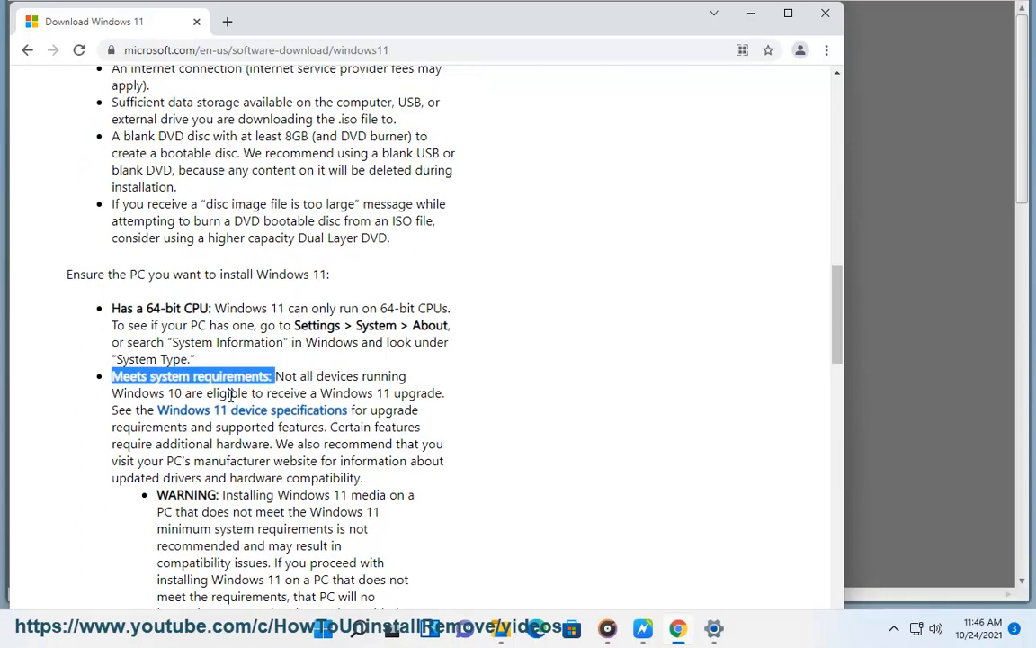
{"action": "scroll", "scroll_direction": "down", "scroll_amount": 3}
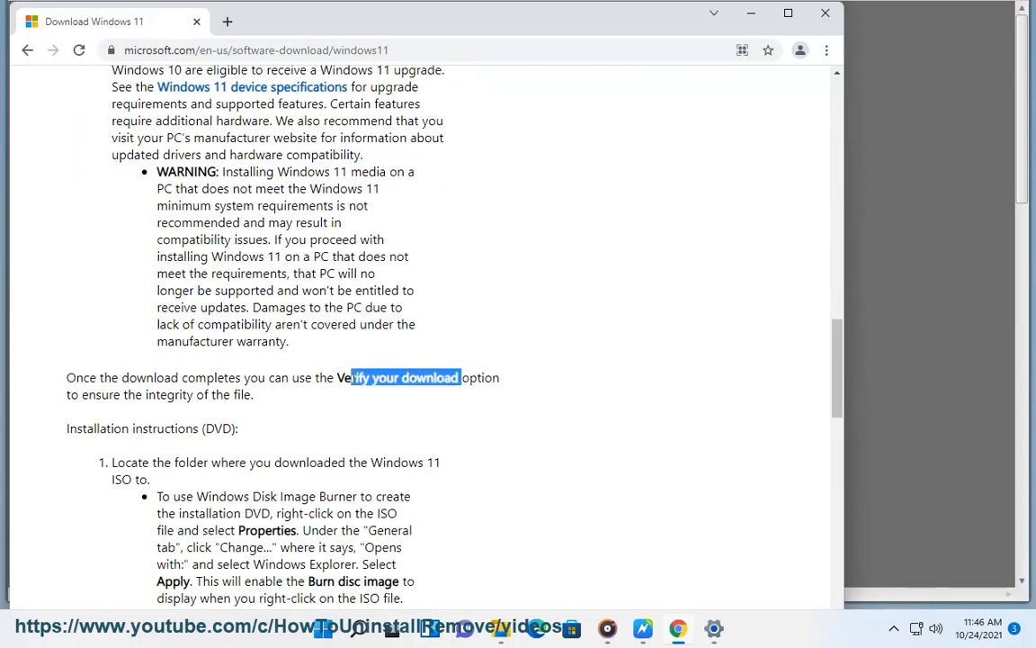
{"action": "scroll", "scroll_direction": "down", "scroll_amount": 3}
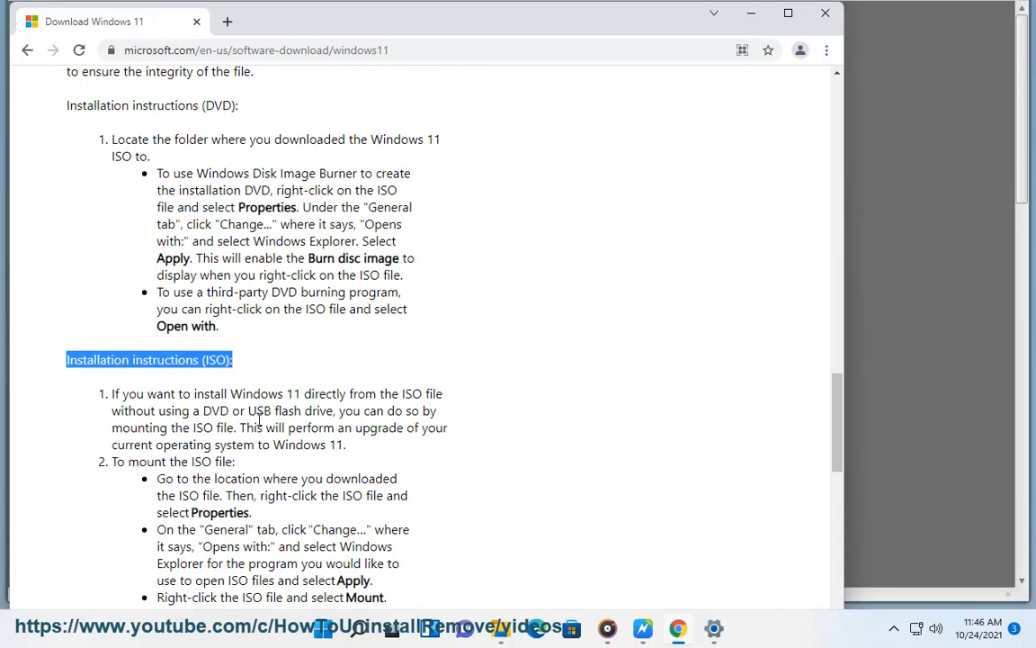
{"action": "scroll", "scroll_direction": "down", "scroll_amount": 3}
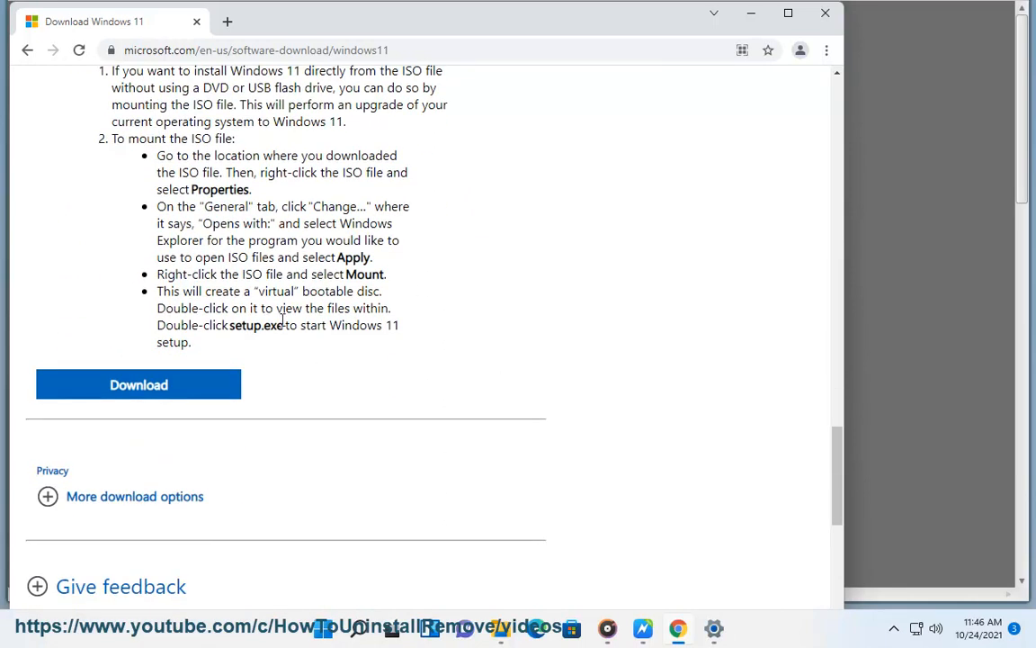
{"action": "double_click", "coordinate": [365, 274]}
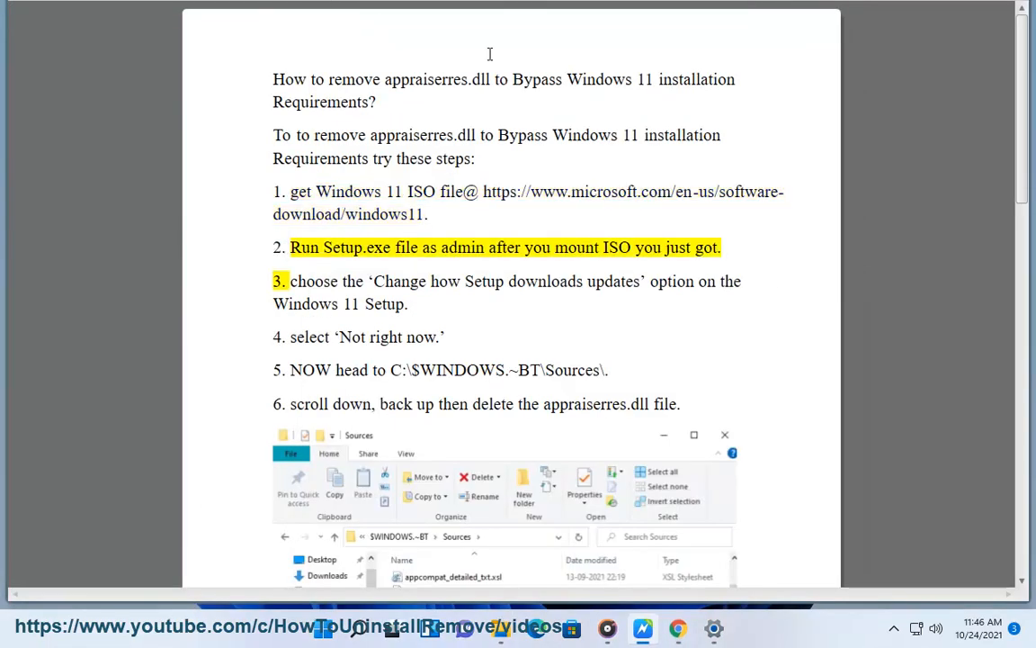
Step: Run setup from the mounted DVD Drive (D:) as administrator so Install Windows 11 appears
{"action": "double_click", "coordinate": [578, 248]}
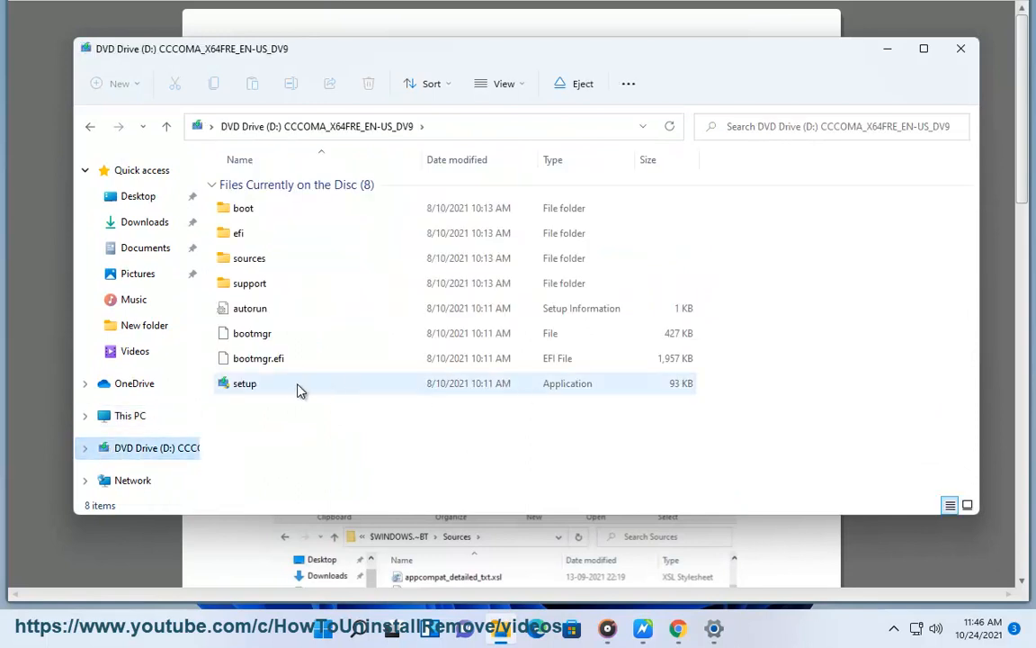
{"action": "right_click", "coordinate": [245, 383]}
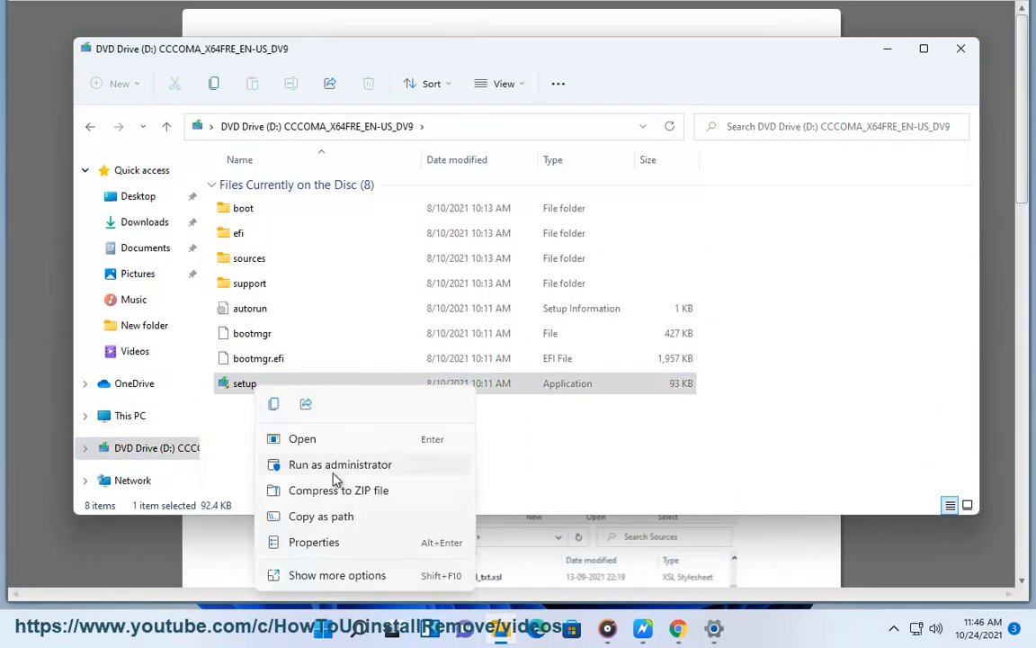
{"action": "left_click", "coordinate": [340, 465]}
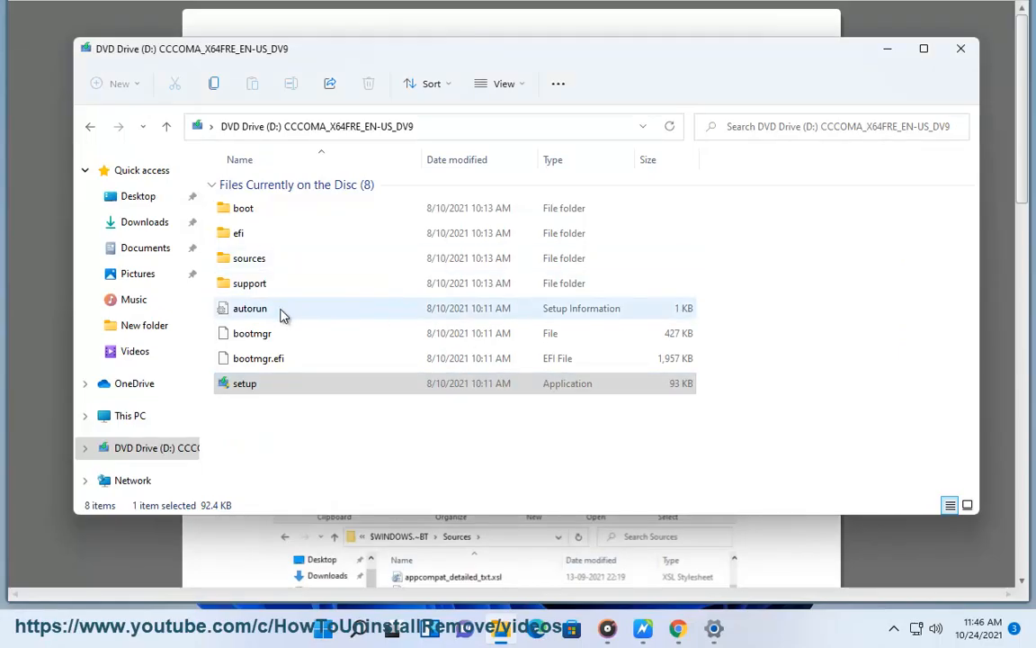
{"action": "double_click", "coordinate": [244, 382]}
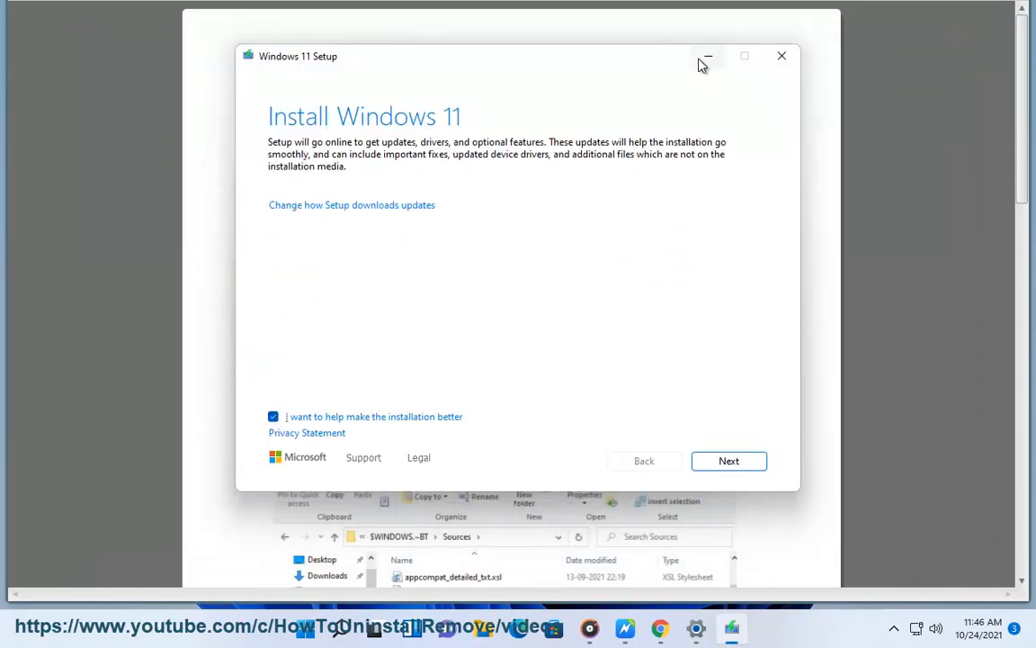
Step: Review step 3 in the guide, then set Setup's update download choice to 'Not right now'
{"action": "left_click", "coordinate": [707, 56]}
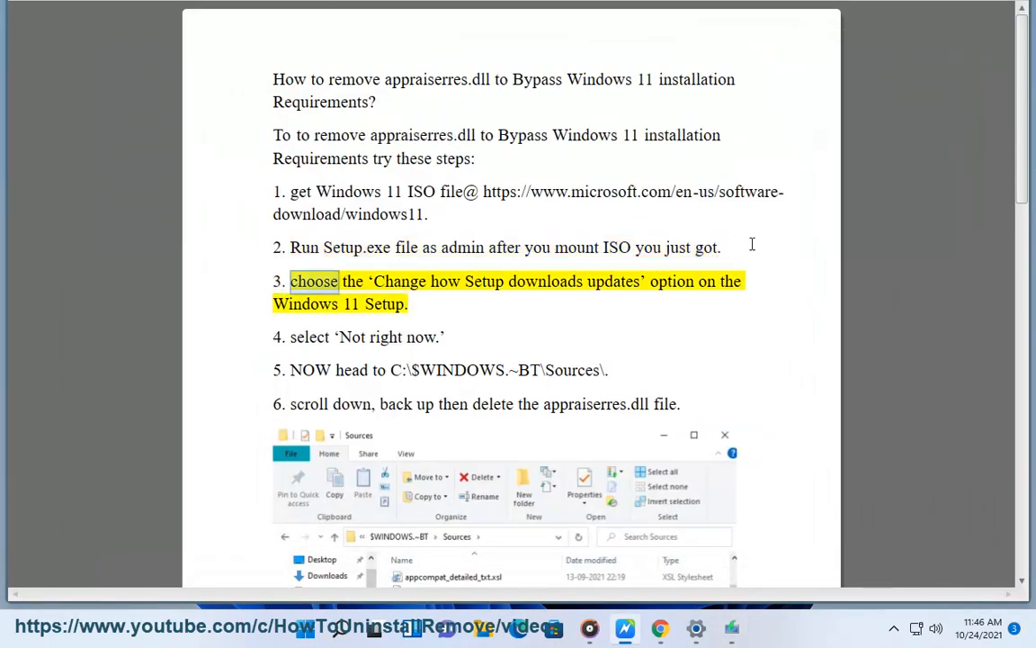
{"action": "double_click", "coordinate": [305, 303]}
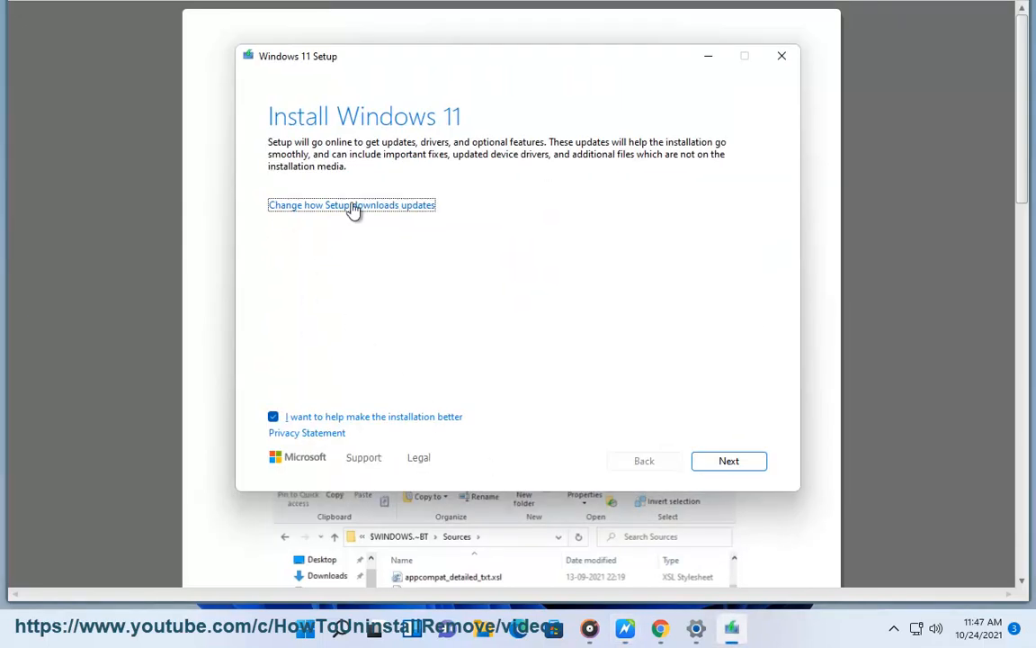
{"action": "left_click", "coordinate": [350, 205]}
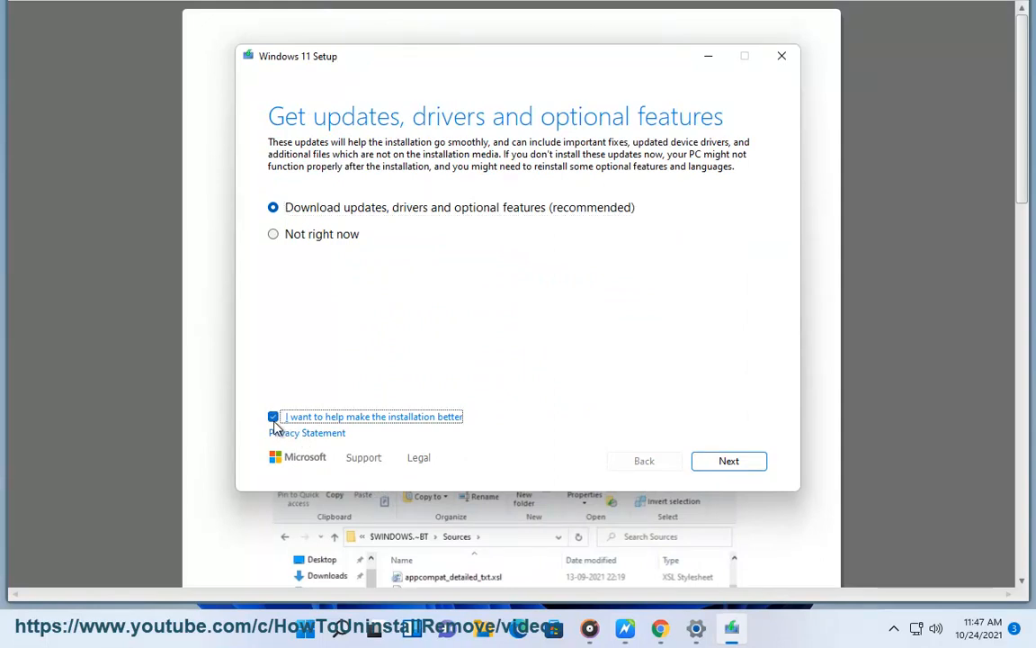
{"action": "left_click", "coordinate": [274, 416]}
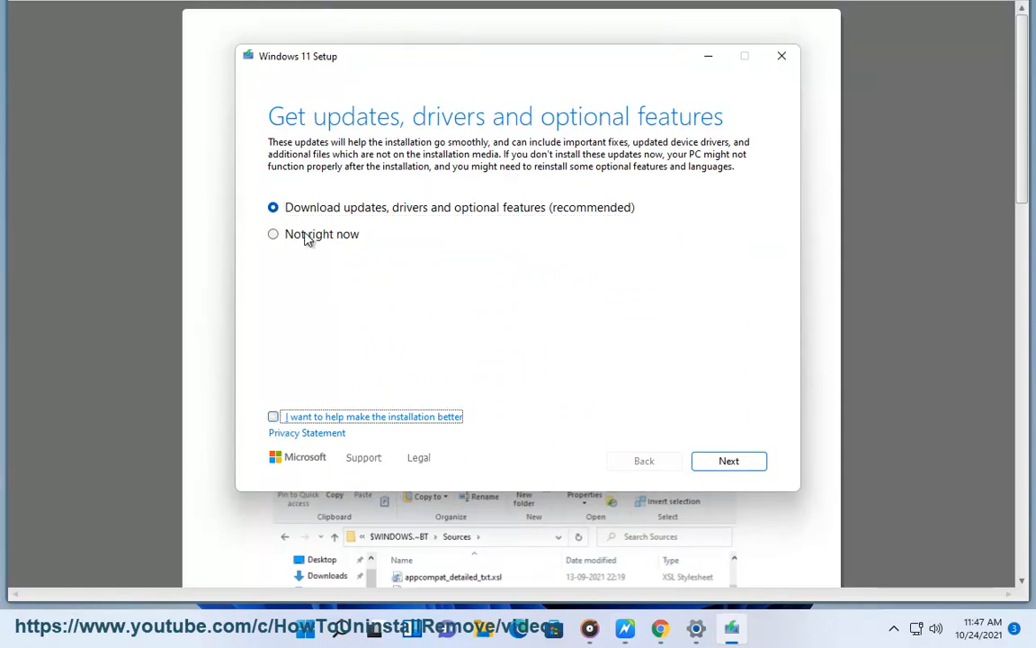
{"action": "left_click", "coordinate": [273, 234]}
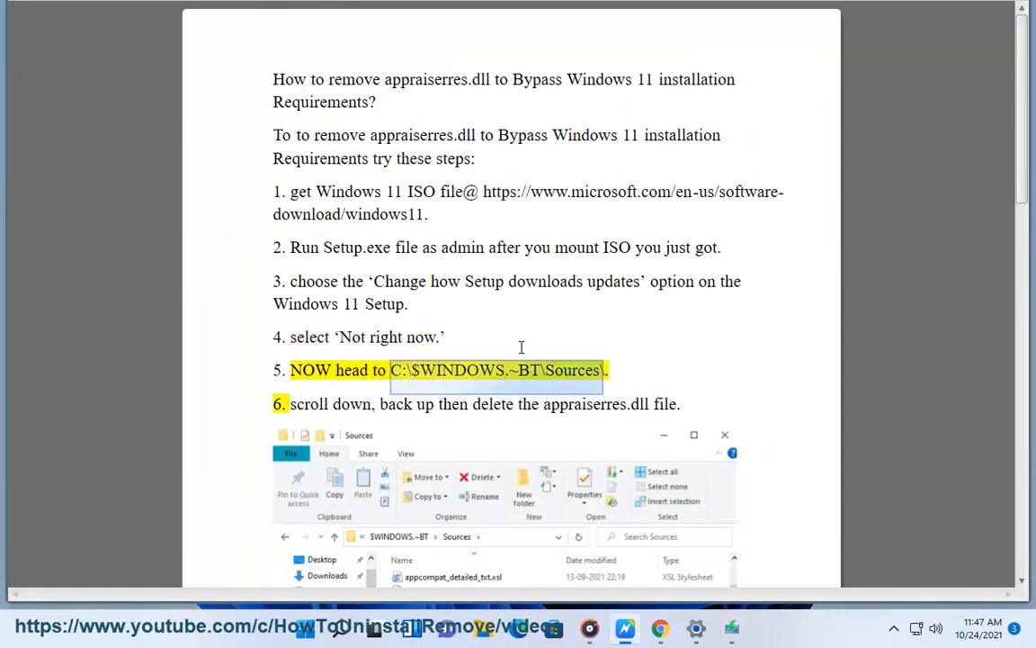
{"action": "mouse_move", "coordinate": [630, 309]}
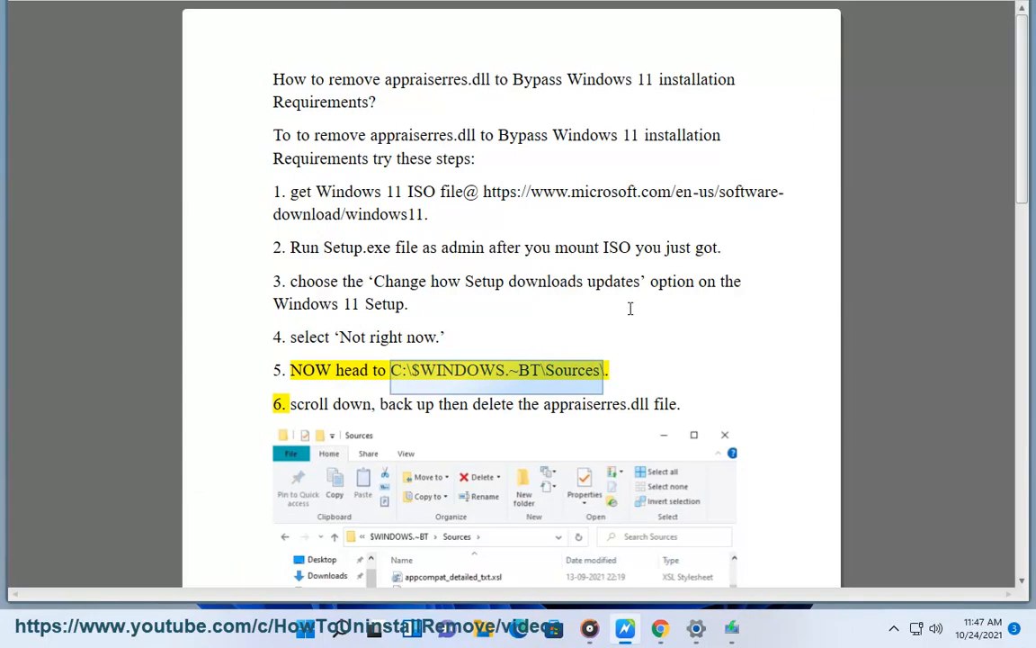
Step: Scroll the guide to step 6 and its screenshot of appraiserres.dll in the Sources folder
{"action": "scroll", "scroll_direction": "down", "scroll_amount": 3}
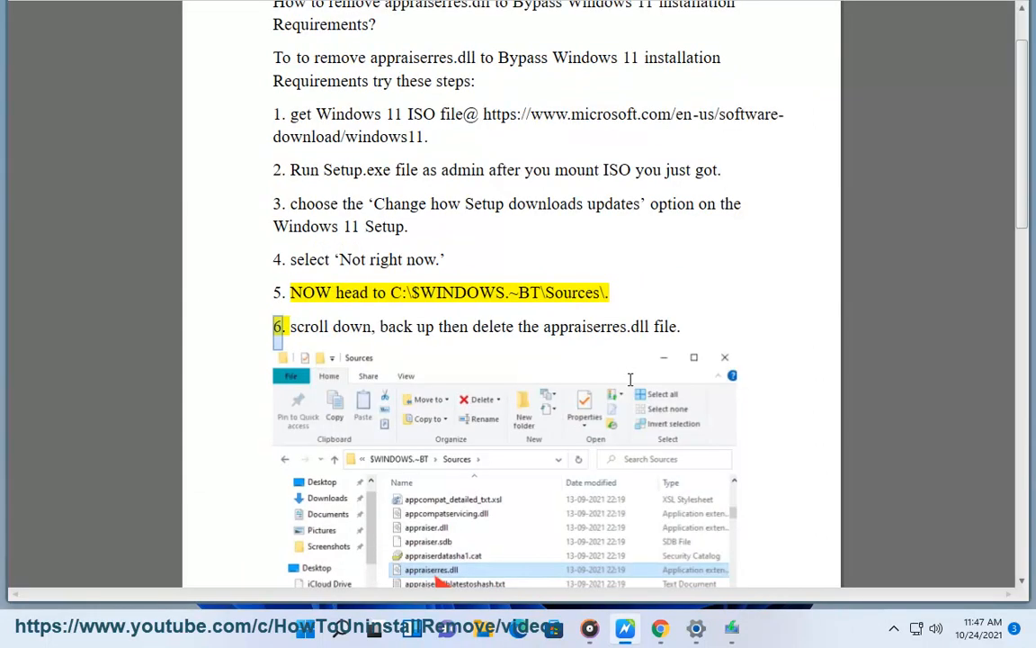
{"action": "scroll", "scroll_direction": "down", "scroll_amount": 3}
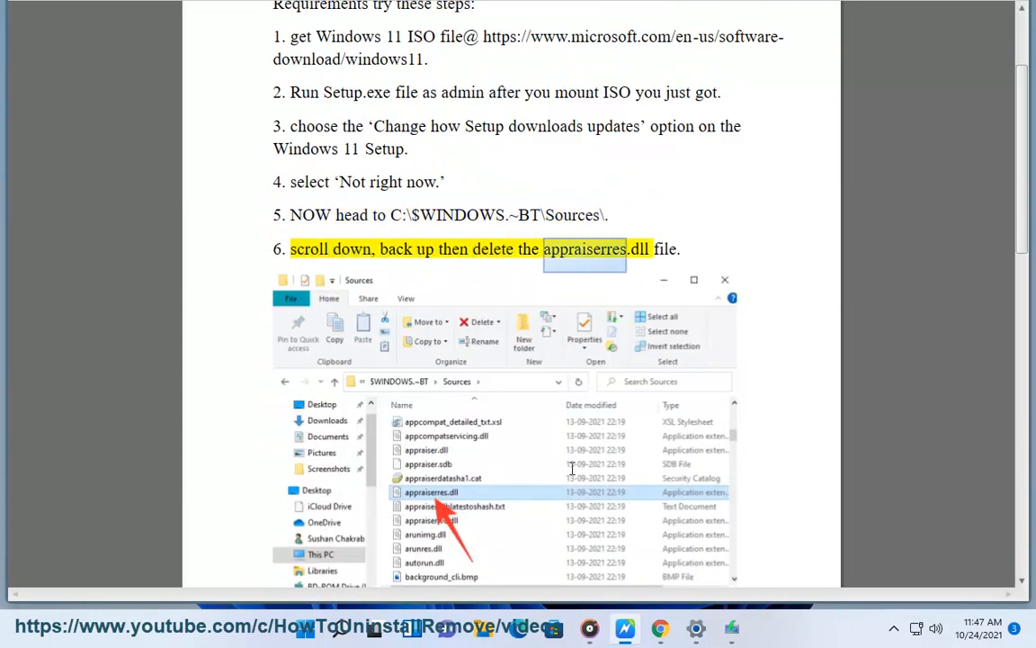
{"action": "scroll", "scroll_direction": "down", "scroll_amount": 3}
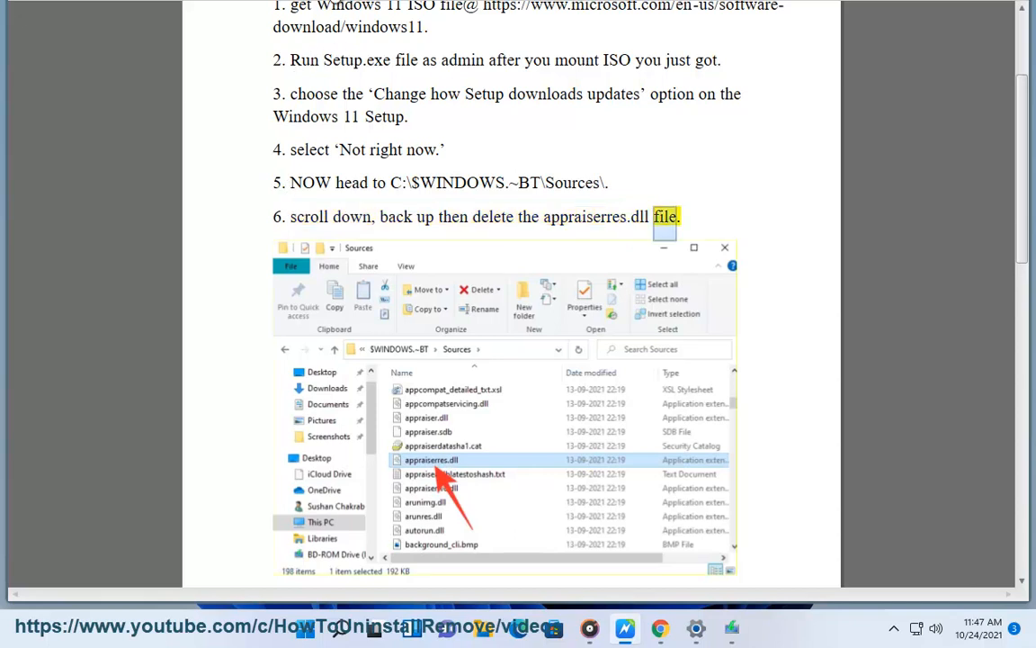
{"action": "mouse_move", "coordinate": [619, 186]}
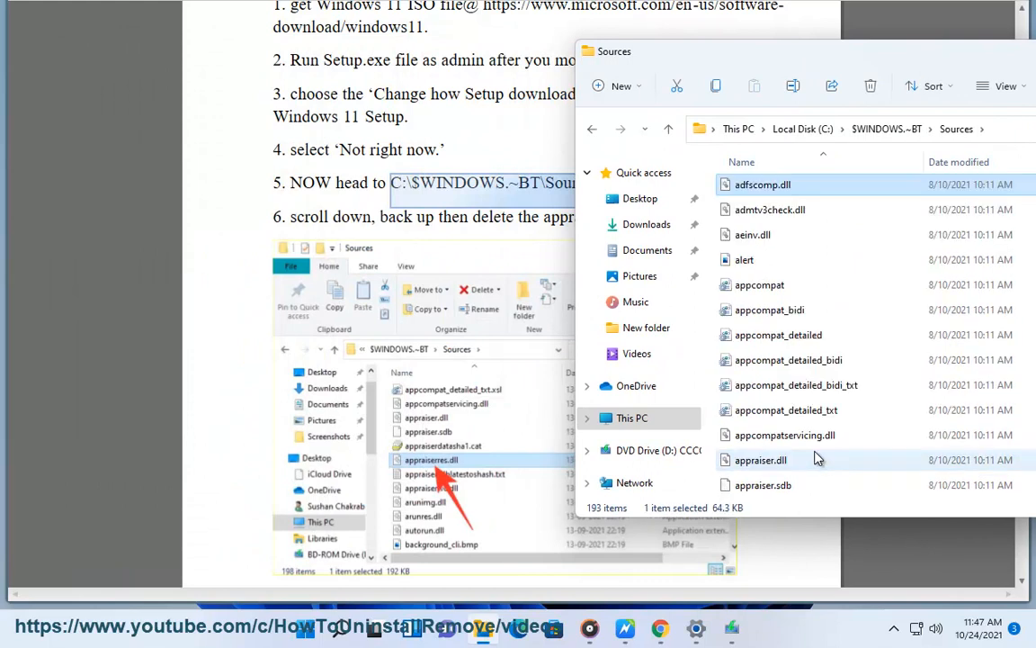
{"action": "mouse_move", "coordinate": [797, 384]}
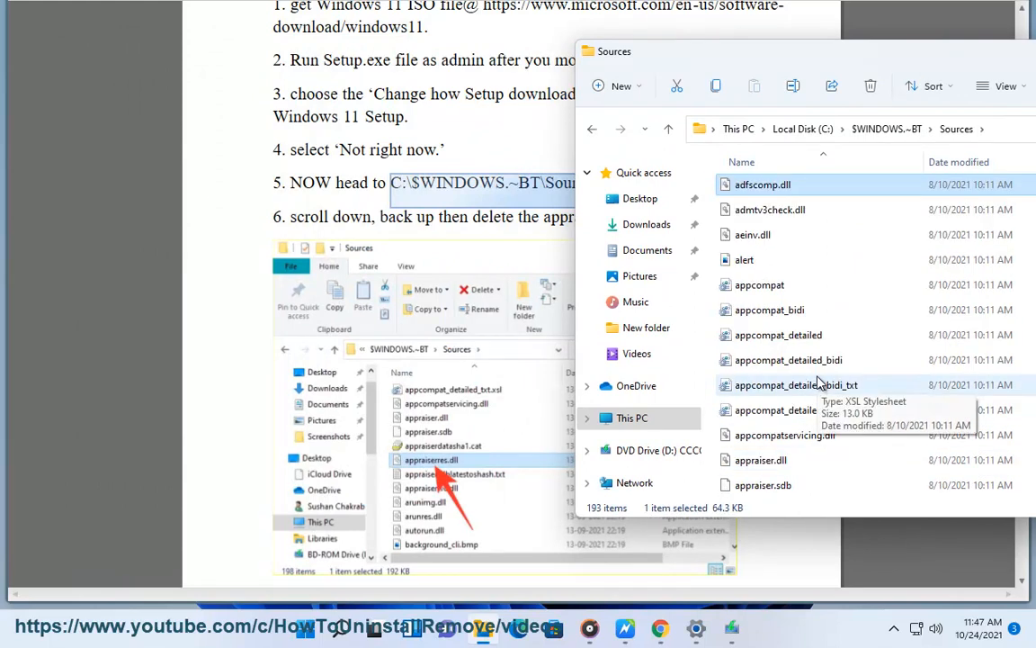
{"action": "mouse_move", "coordinate": [786, 410]}
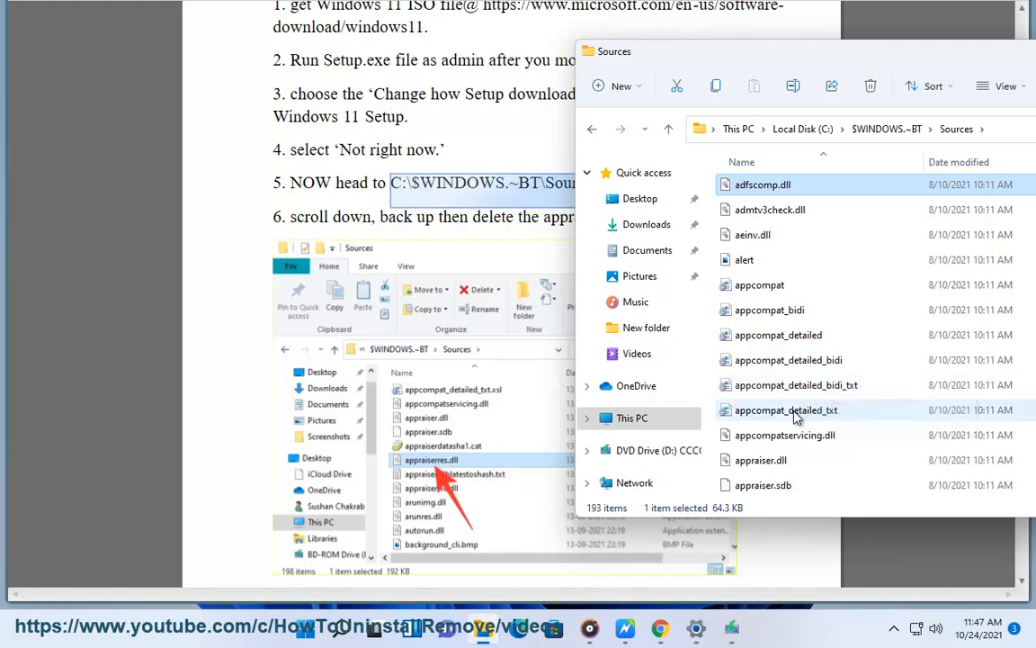
Step: Locate appraiserres.dll in $WINDOWS.~BT\Sources and review its Properties Details as the Compatibility Appraiser file
{"action": "left_click", "coordinate": [761, 485]}
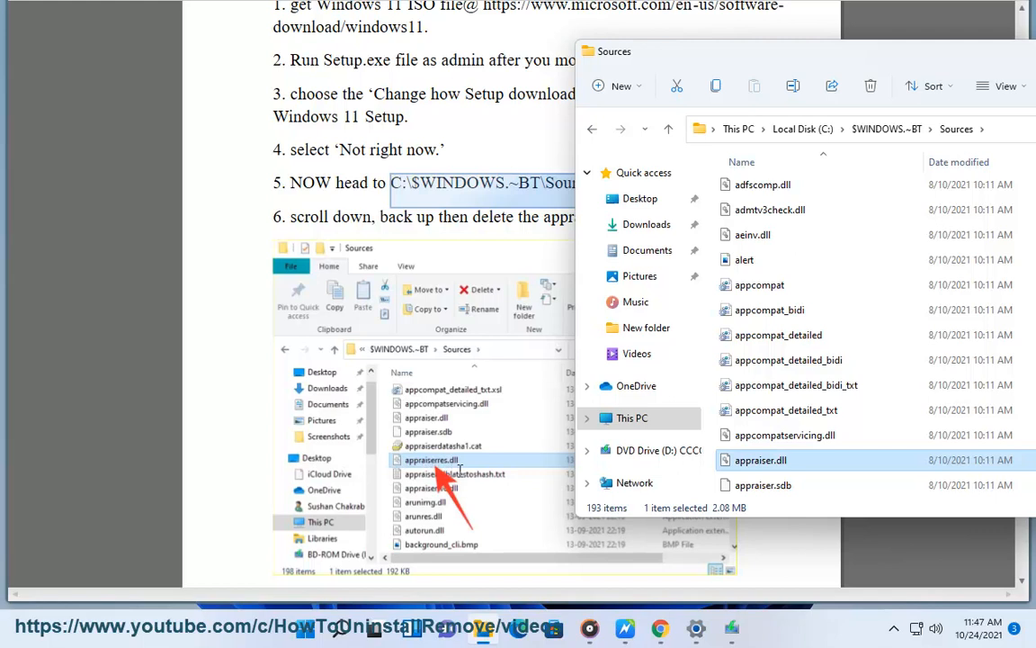
{"action": "scroll", "scroll_direction": "down", "scroll_amount": 3}
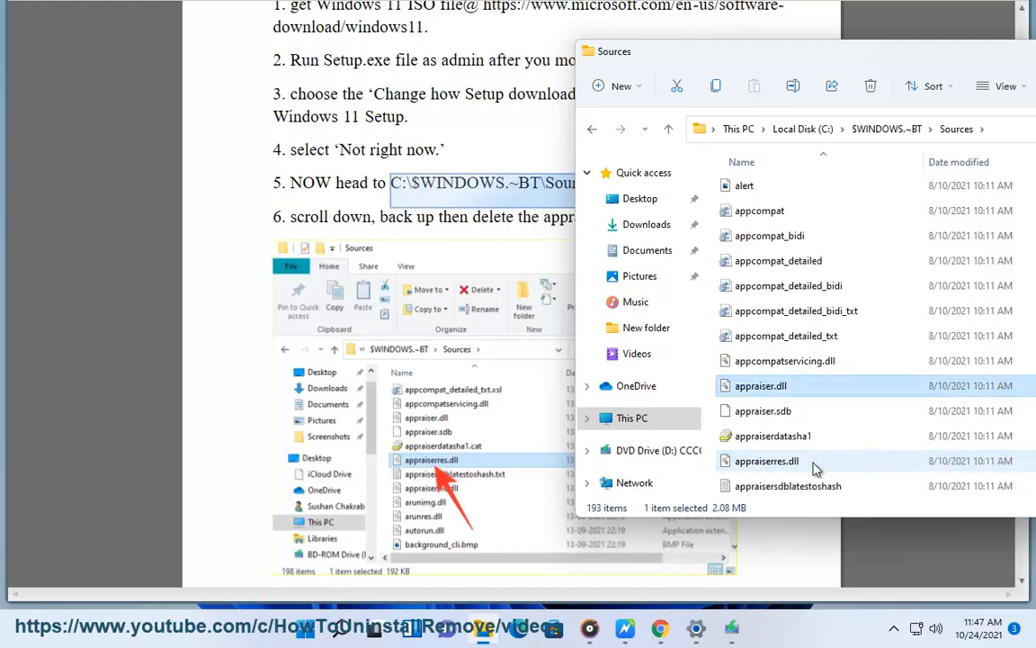
{"action": "left_click", "coordinate": [767, 461]}
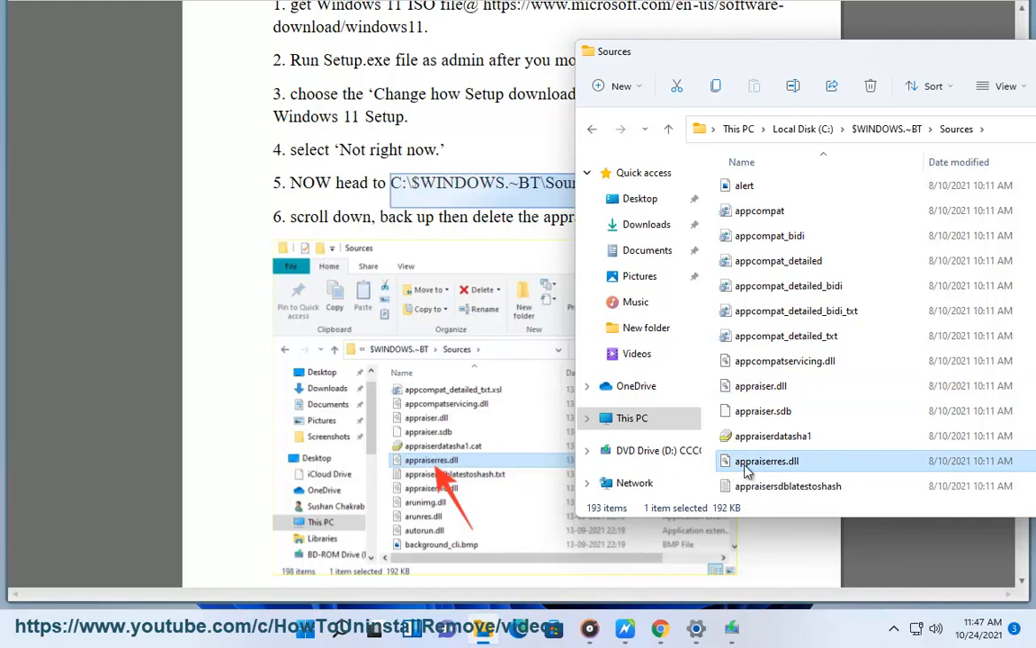
{"action": "right_click", "coordinate": [767, 460]}
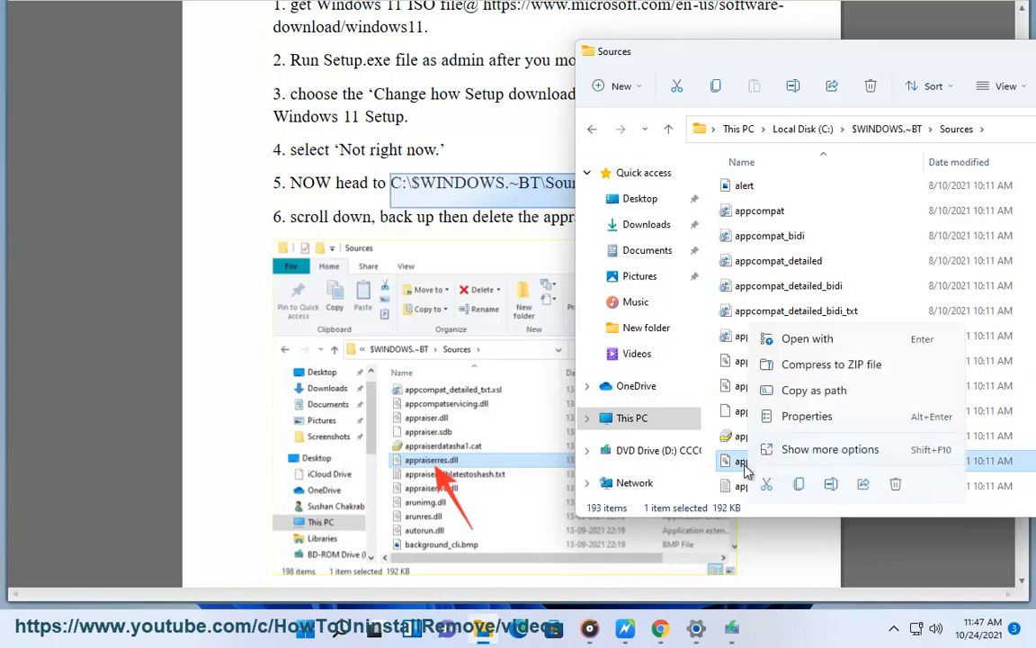
{"action": "left_click", "coordinate": [806, 415]}
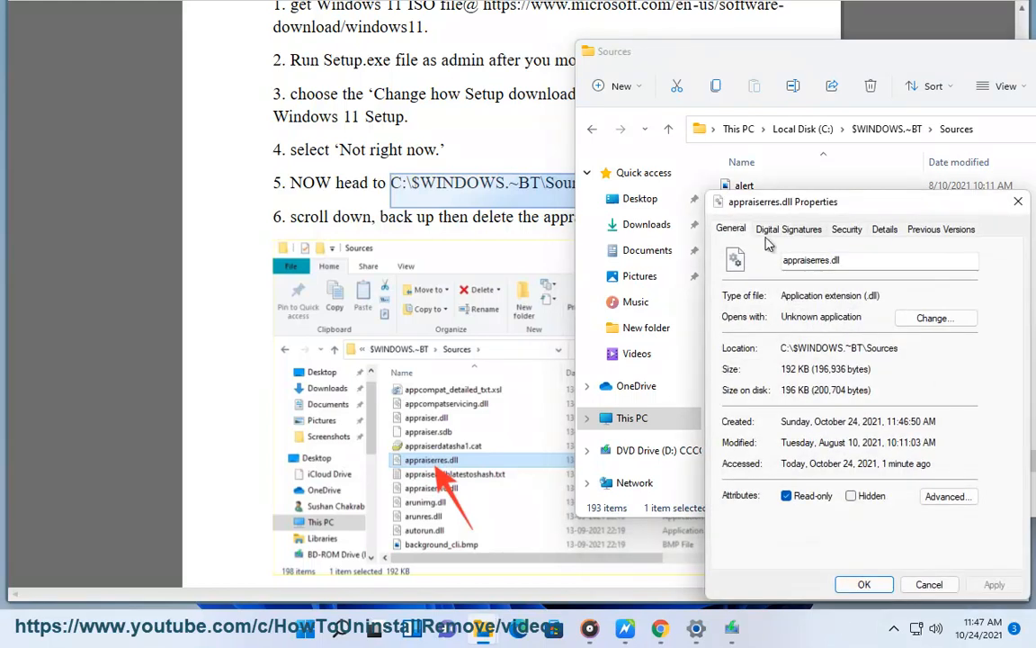
{"action": "left_click", "coordinate": [884, 229]}
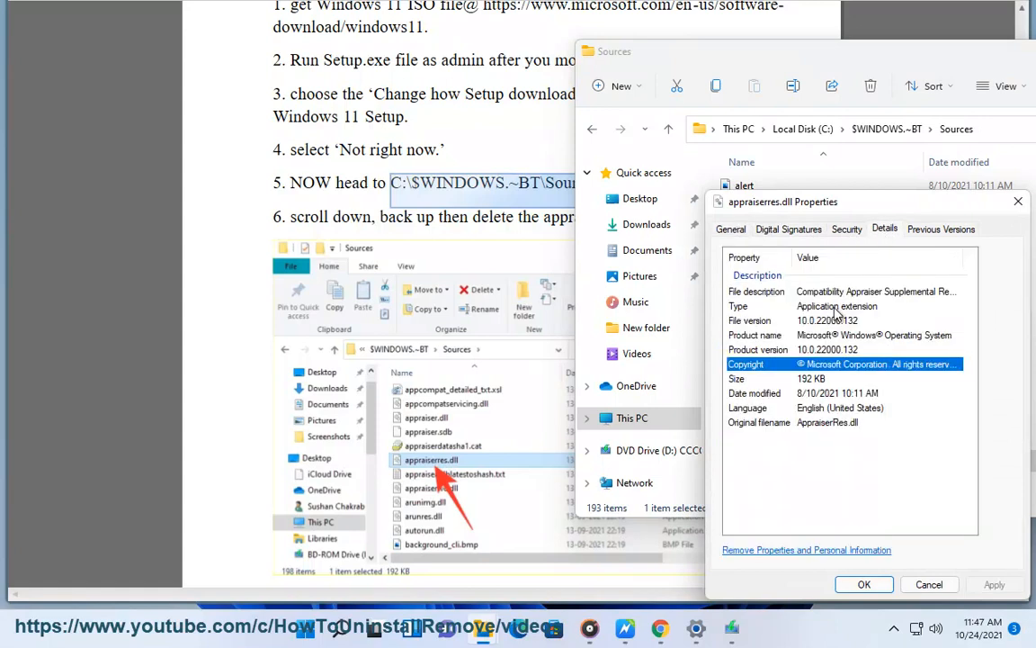
{"action": "left_click", "coordinate": [757, 291]}
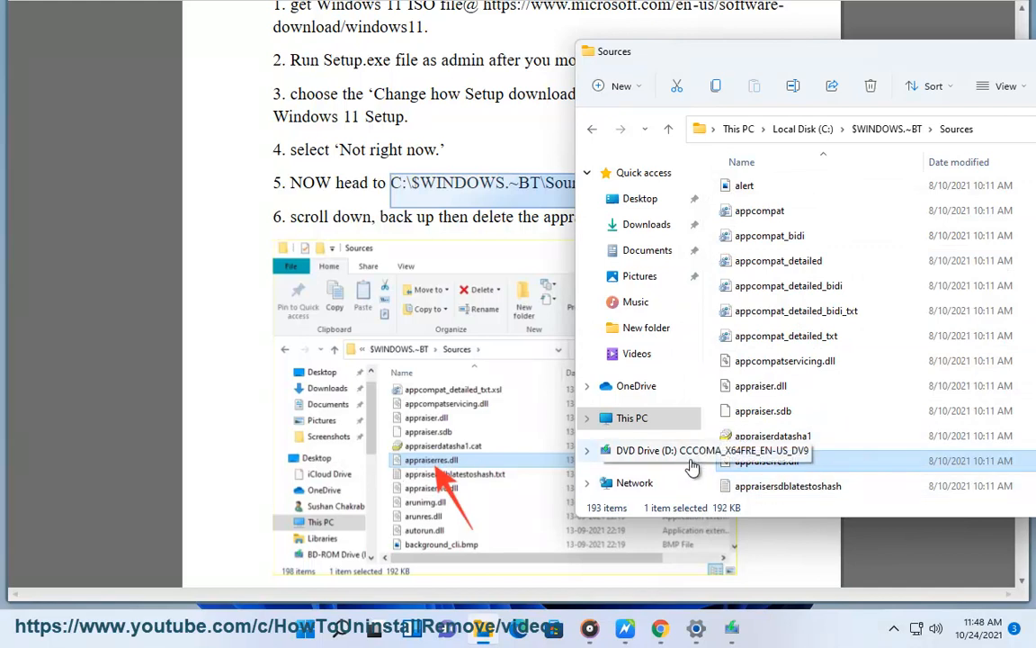
Step: Show the full action menu for appraiserres.dll, then return to the guide at step 7
{"action": "right_click", "coordinate": [766, 461]}
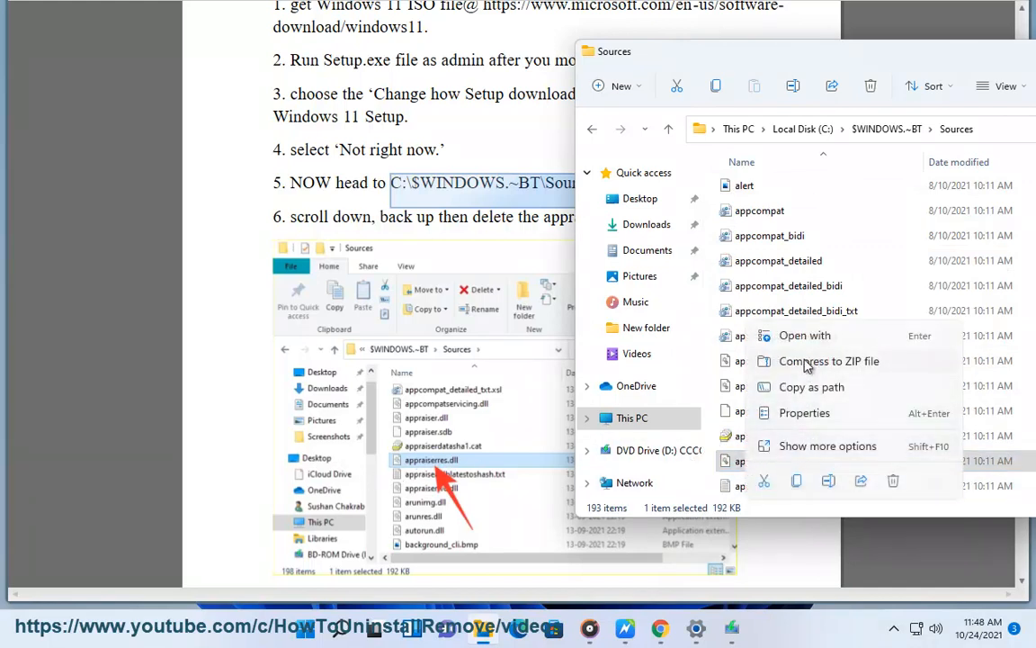
{"action": "left_click", "coordinate": [827, 445]}
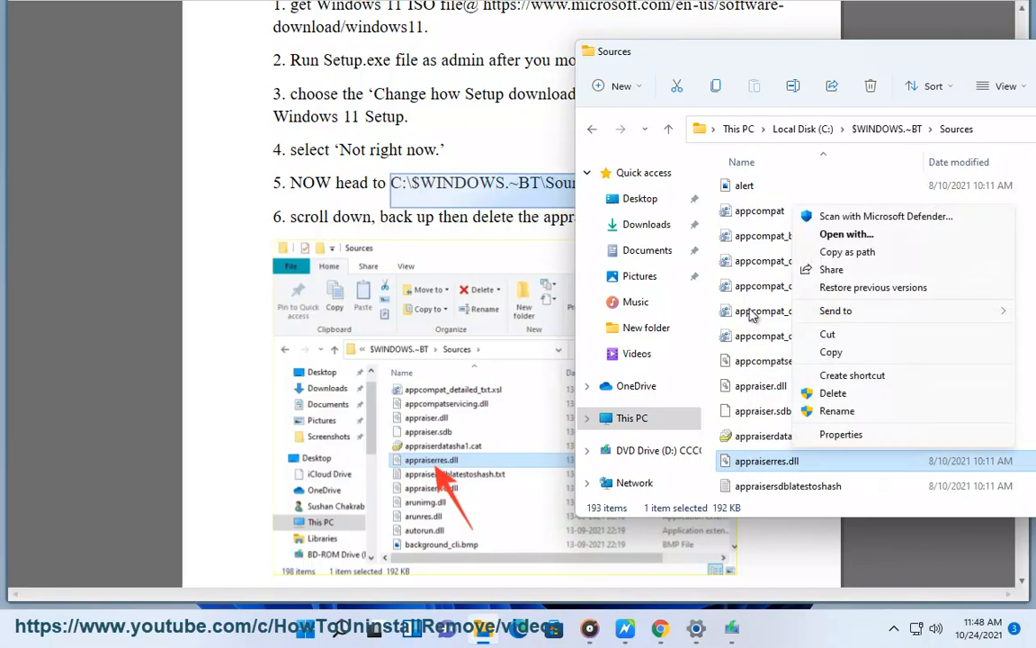
{"action": "mouse_move", "coordinate": [830, 352]}
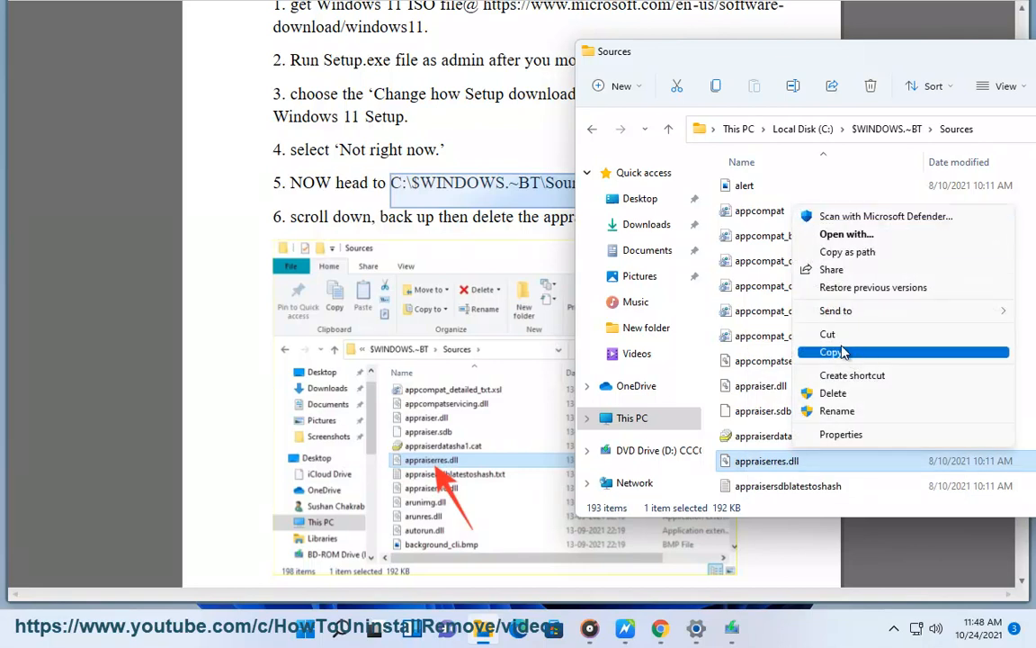
{"action": "left_click", "coordinate": [830, 352]}
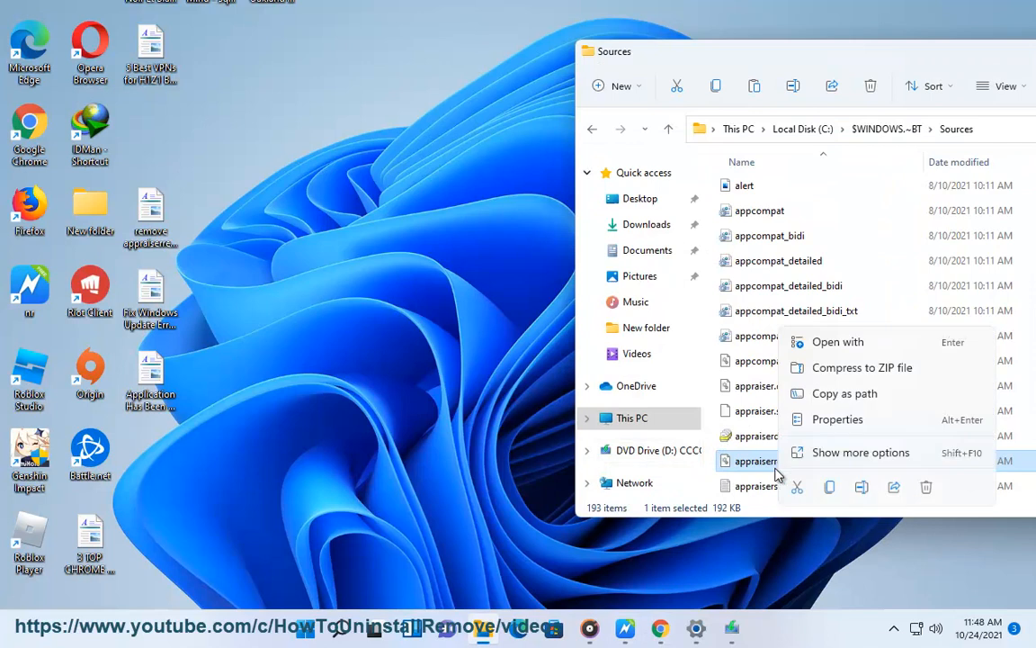
{"action": "mouse_move", "coordinate": [926, 486]}
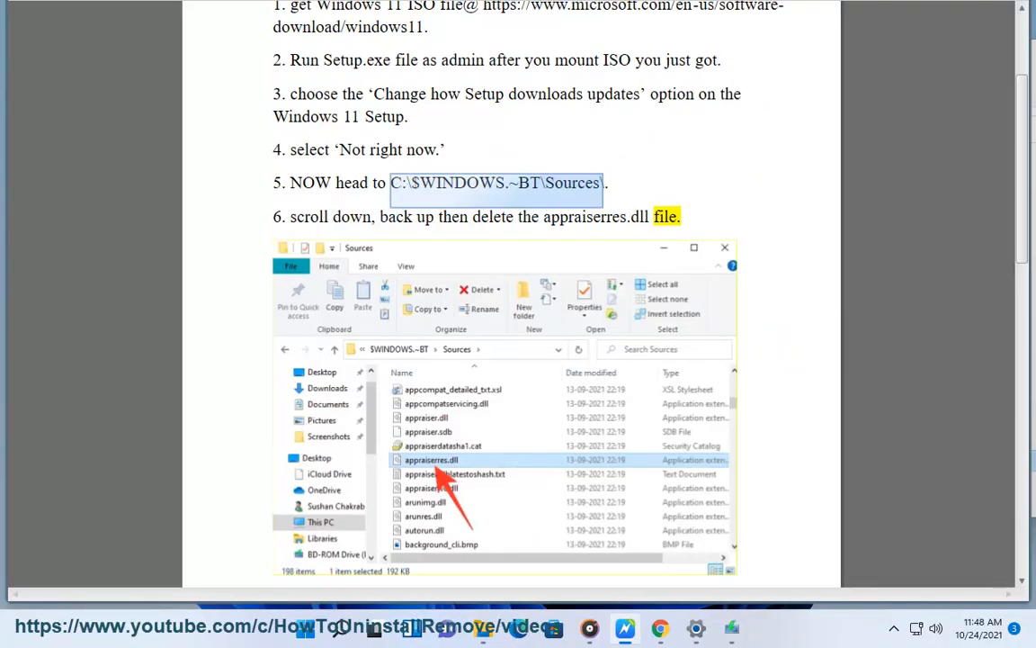
{"action": "scroll", "scroll_direction": "down", "scroll_amount": 3}
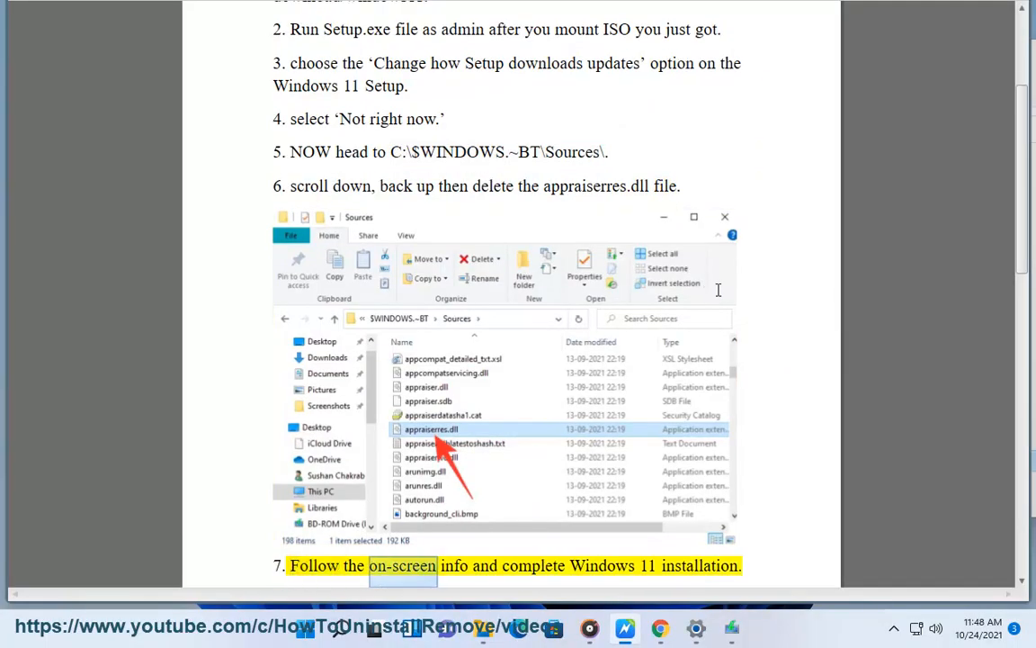